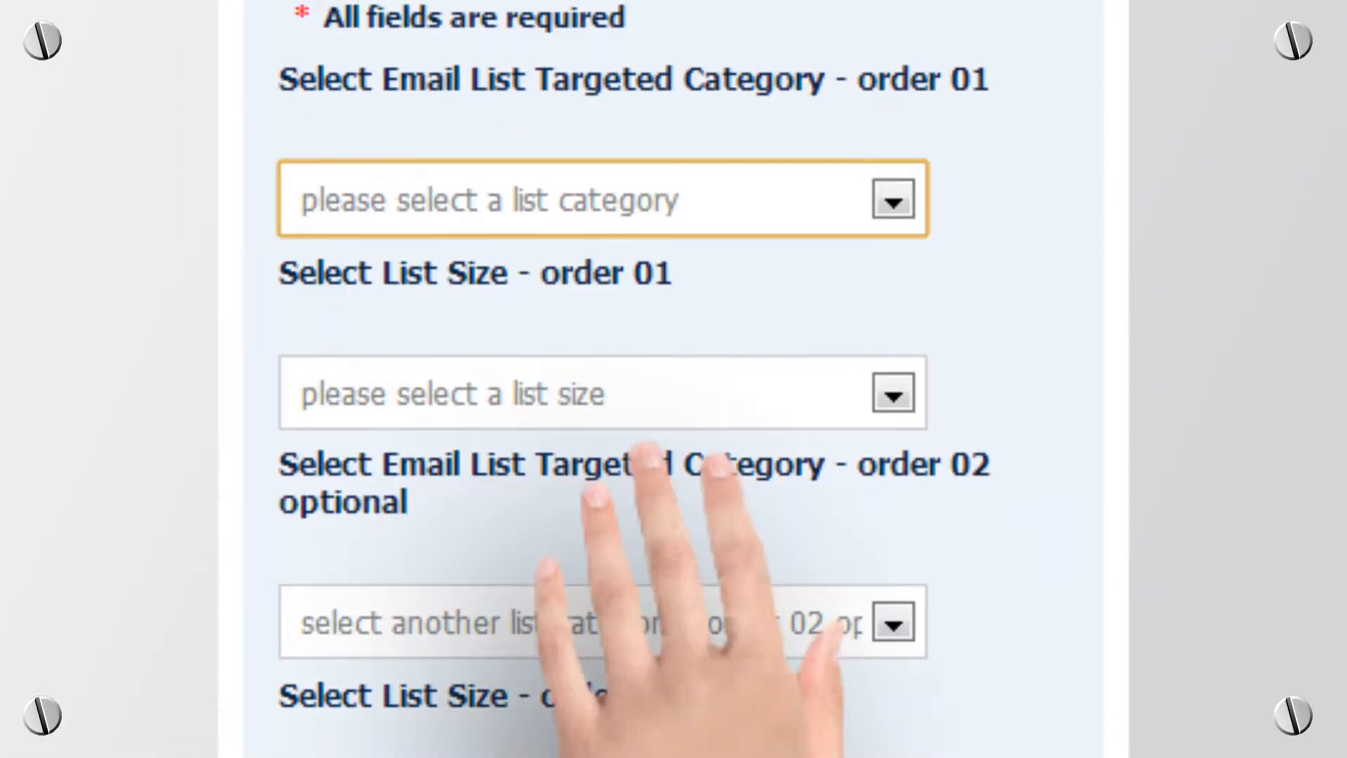
Scroll down the email list order form to reach the submit section and order summary.
scroll(down, 3)
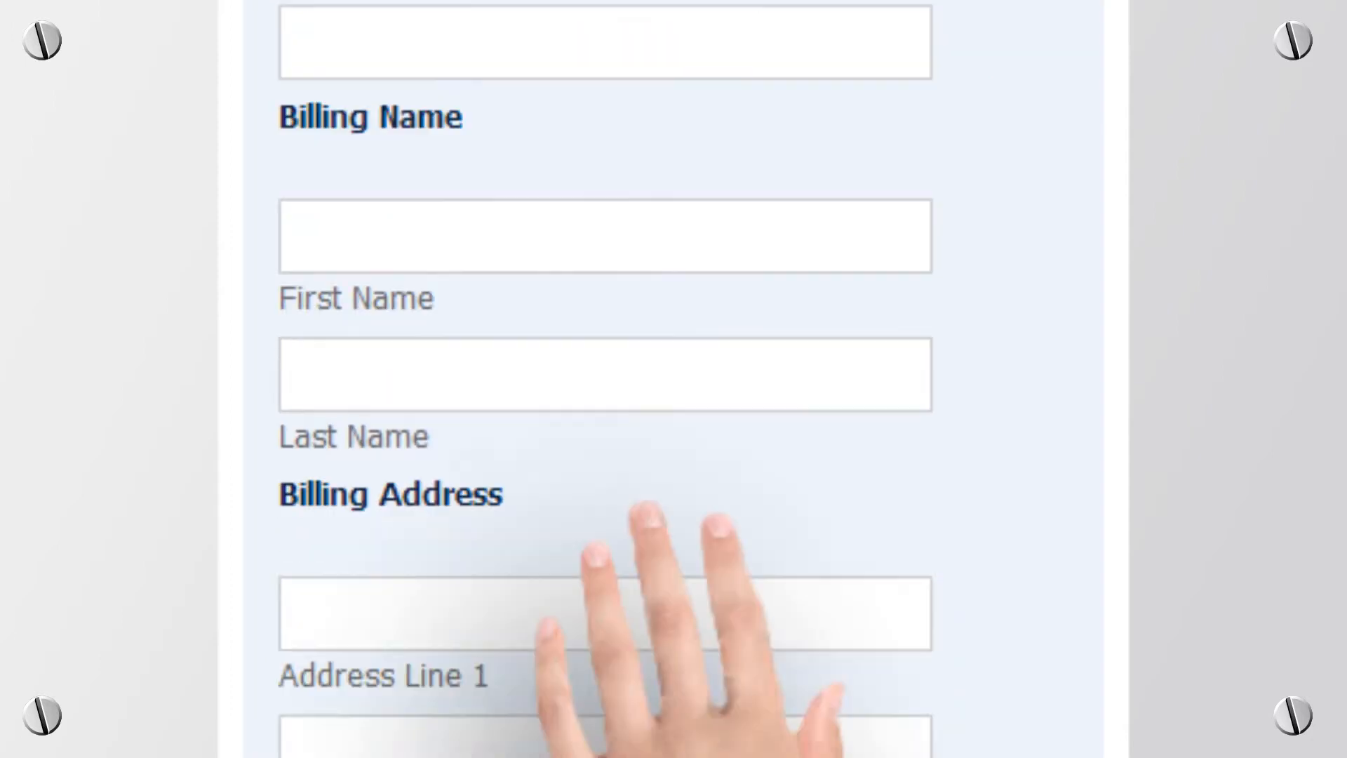
scroll(down, 3)
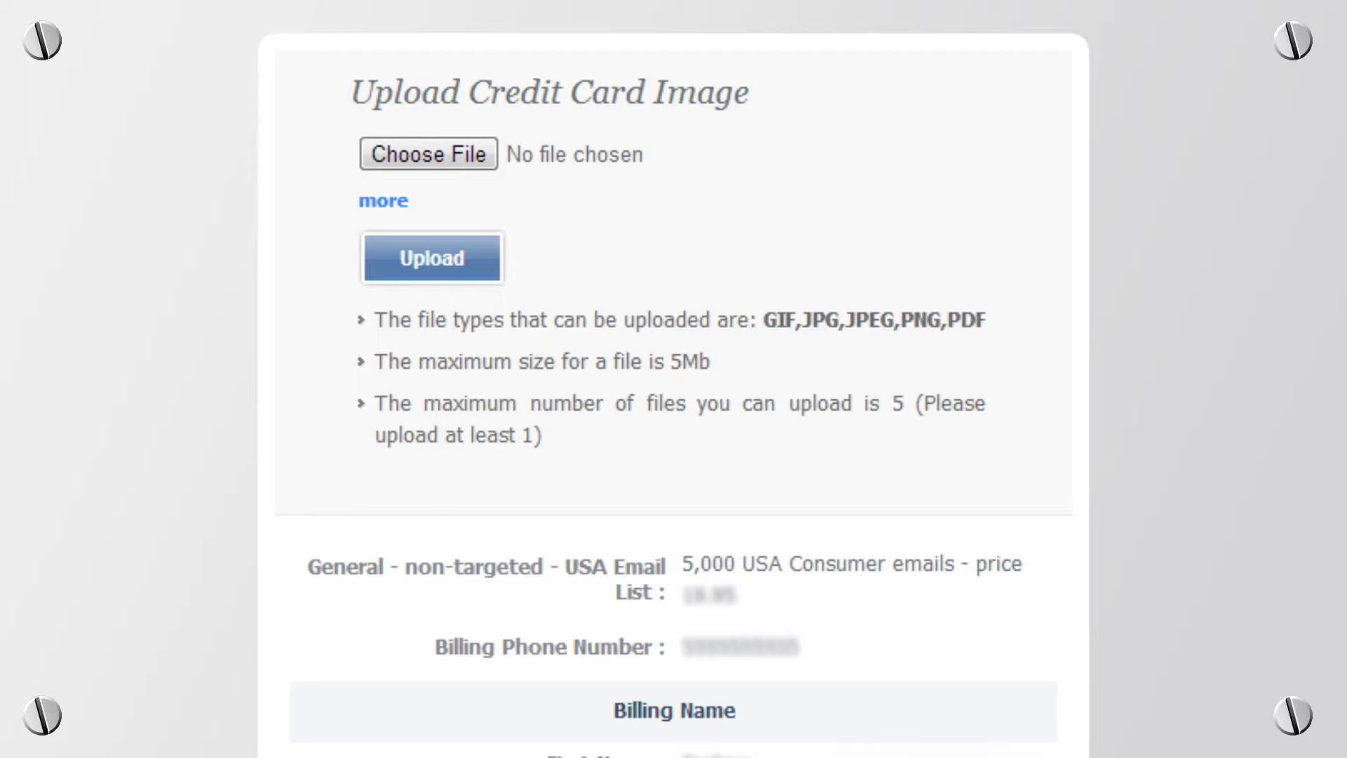
Scroll through the full order summary down to the SSL notice before choosing FREE TRIAL.
scroll(down, 3)
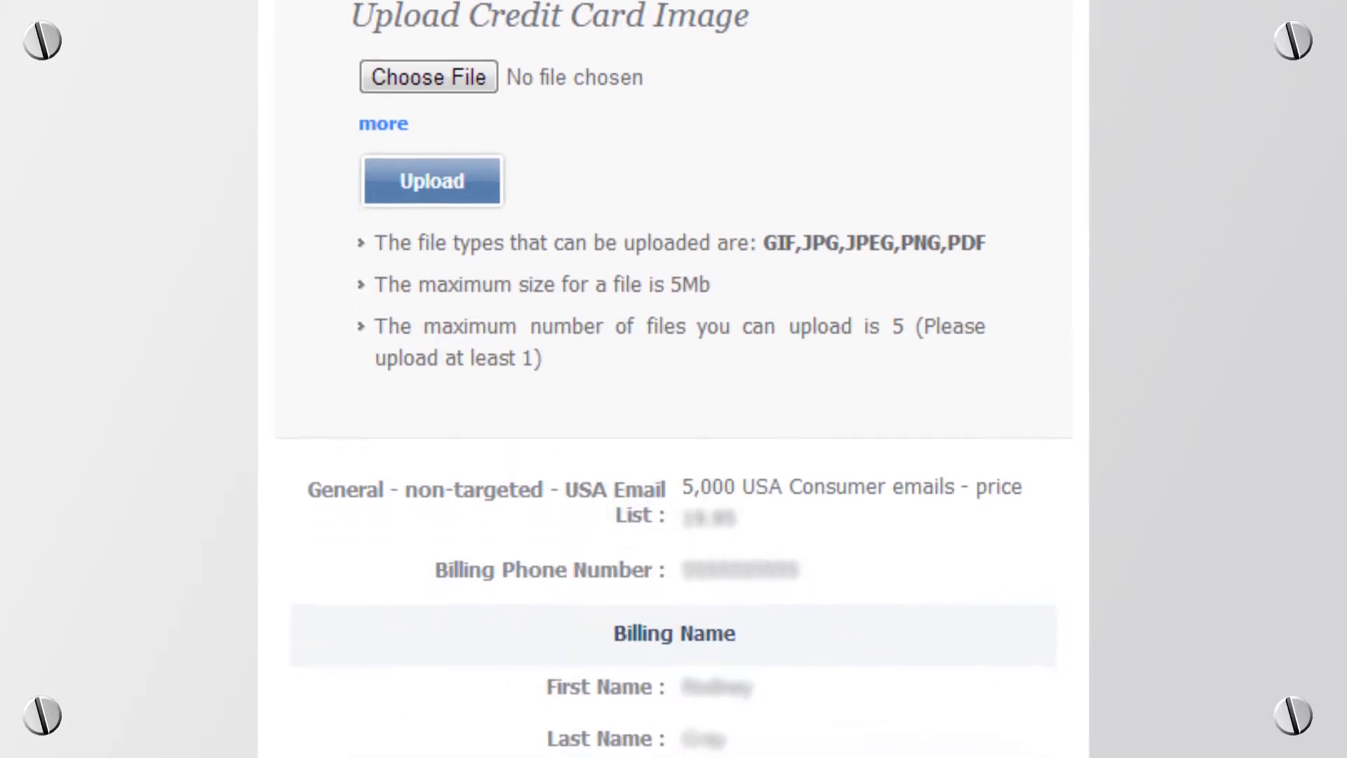
scroll(down, 3)
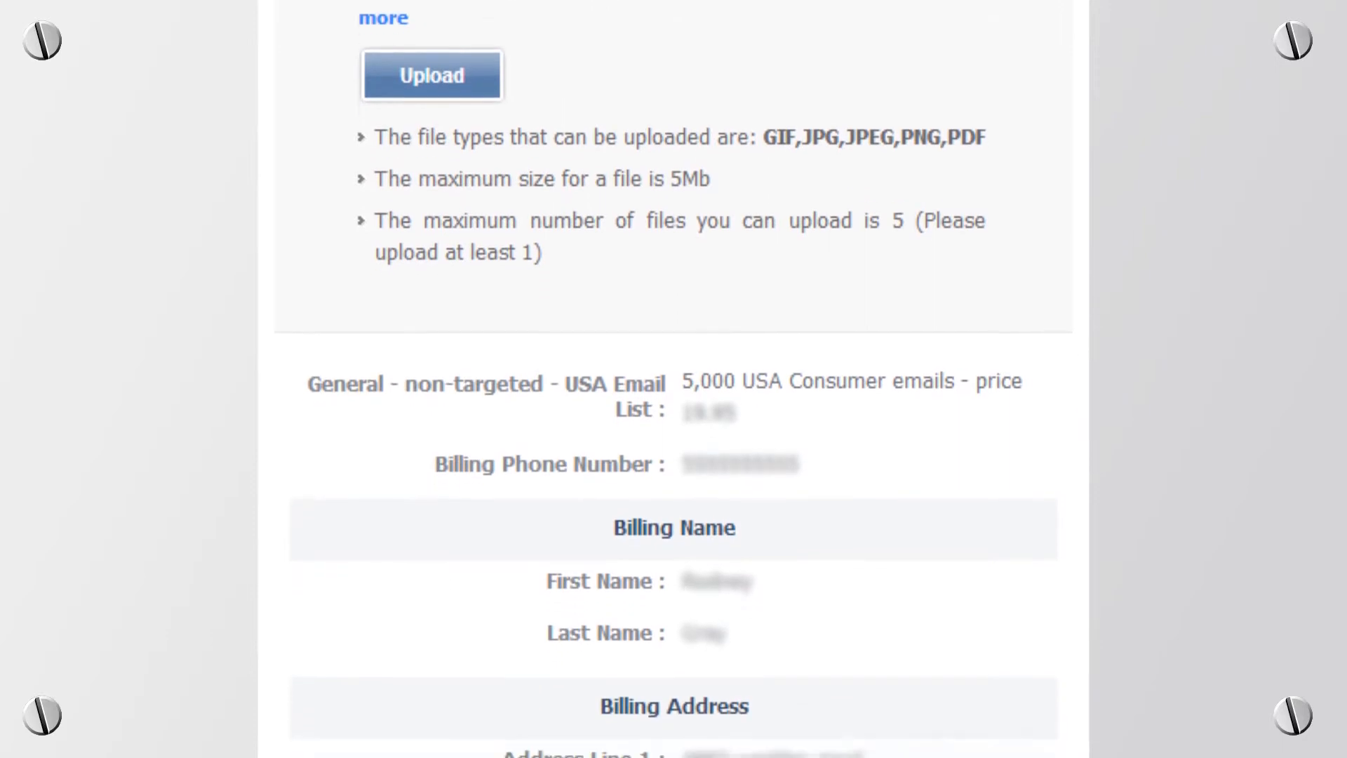
scroll(down, 3)
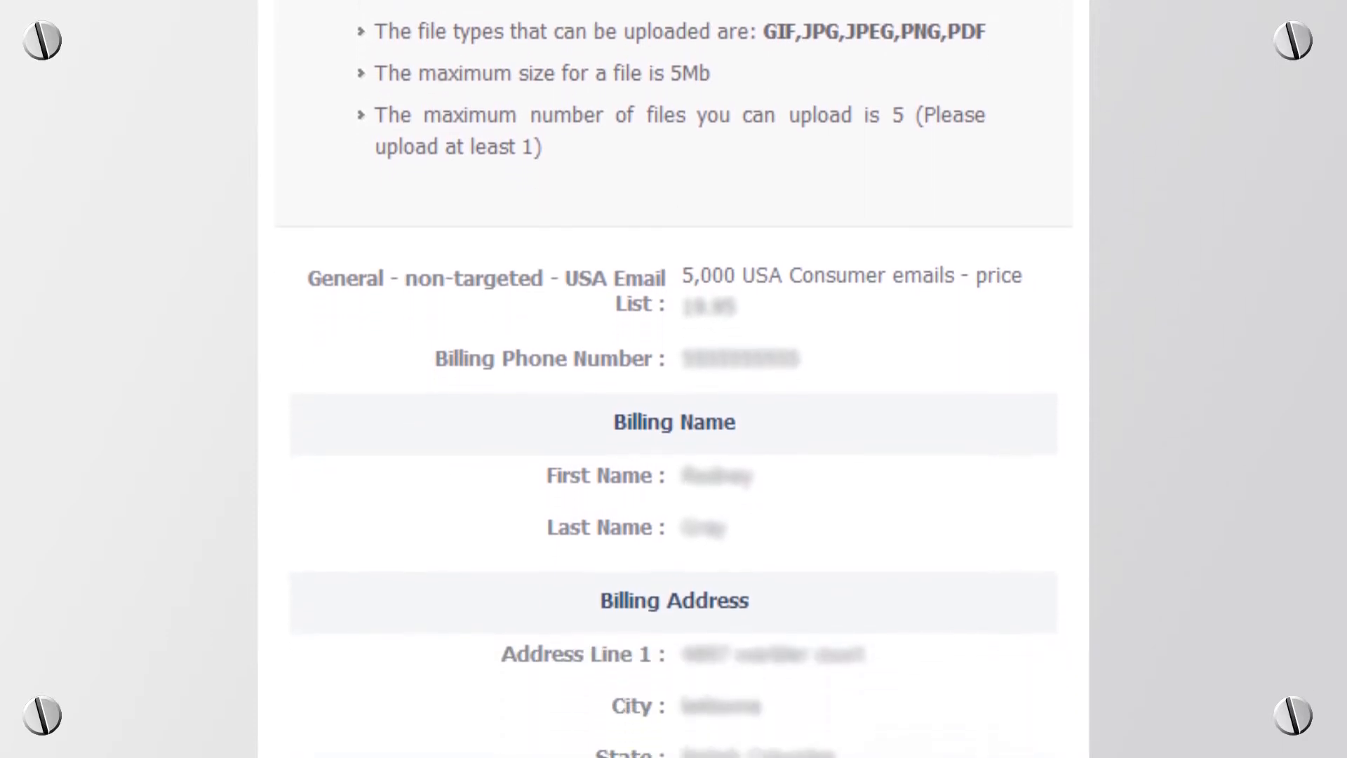
scroll(down, 3)
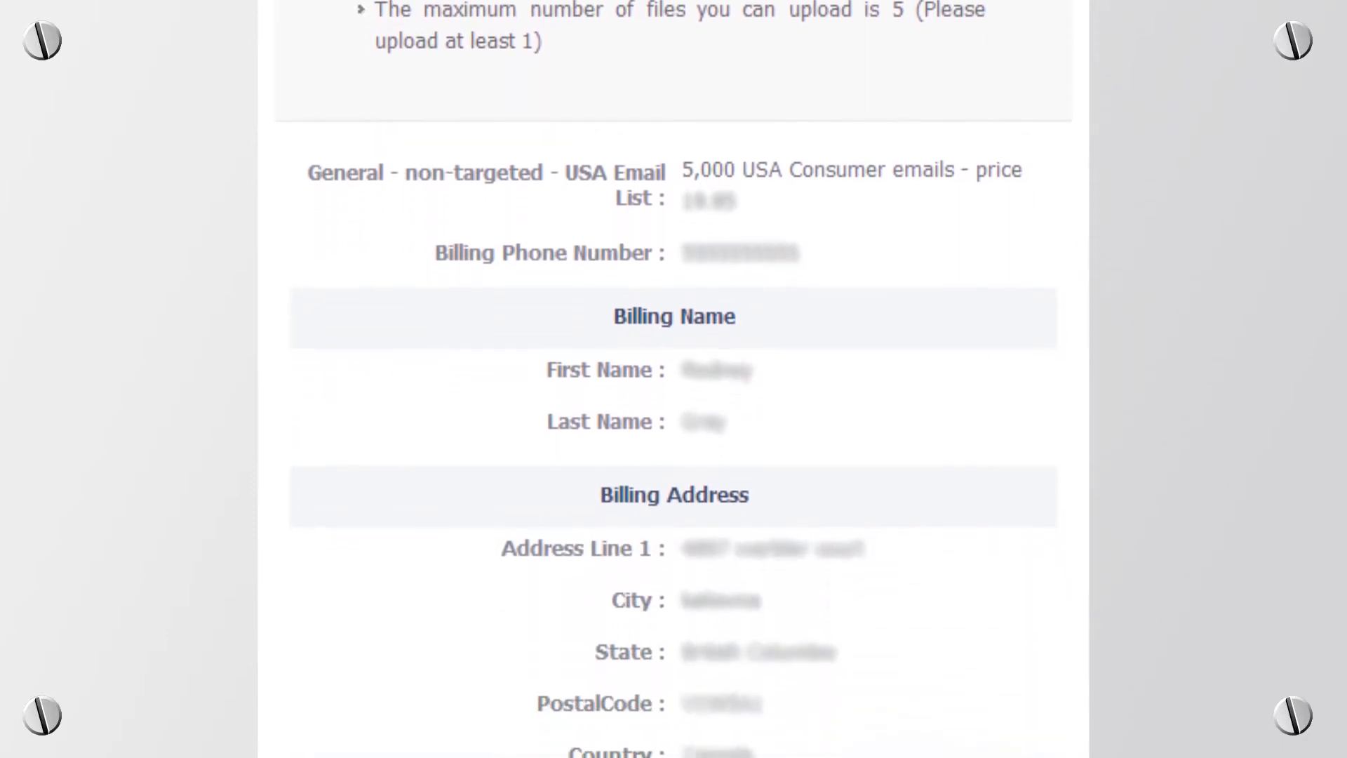
scroll(down, 3)
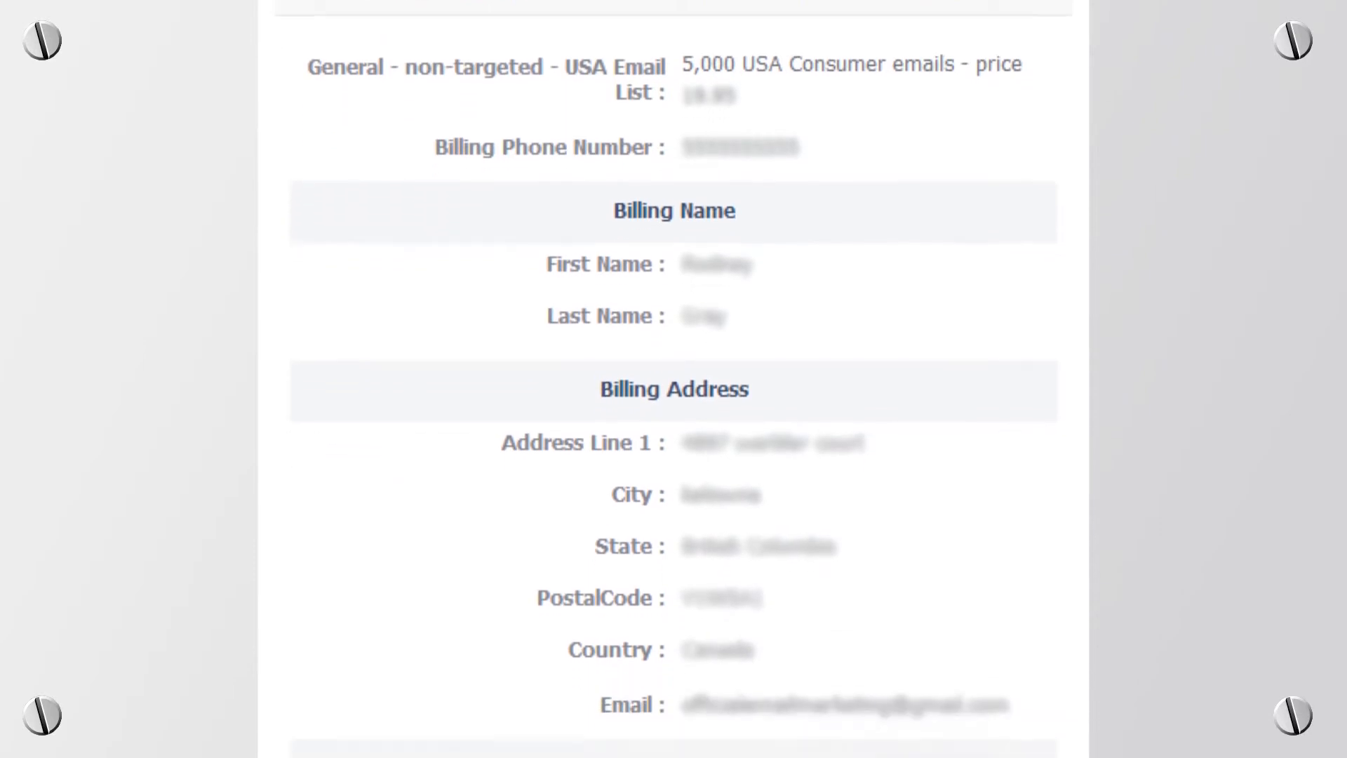
scroll(down, 3)
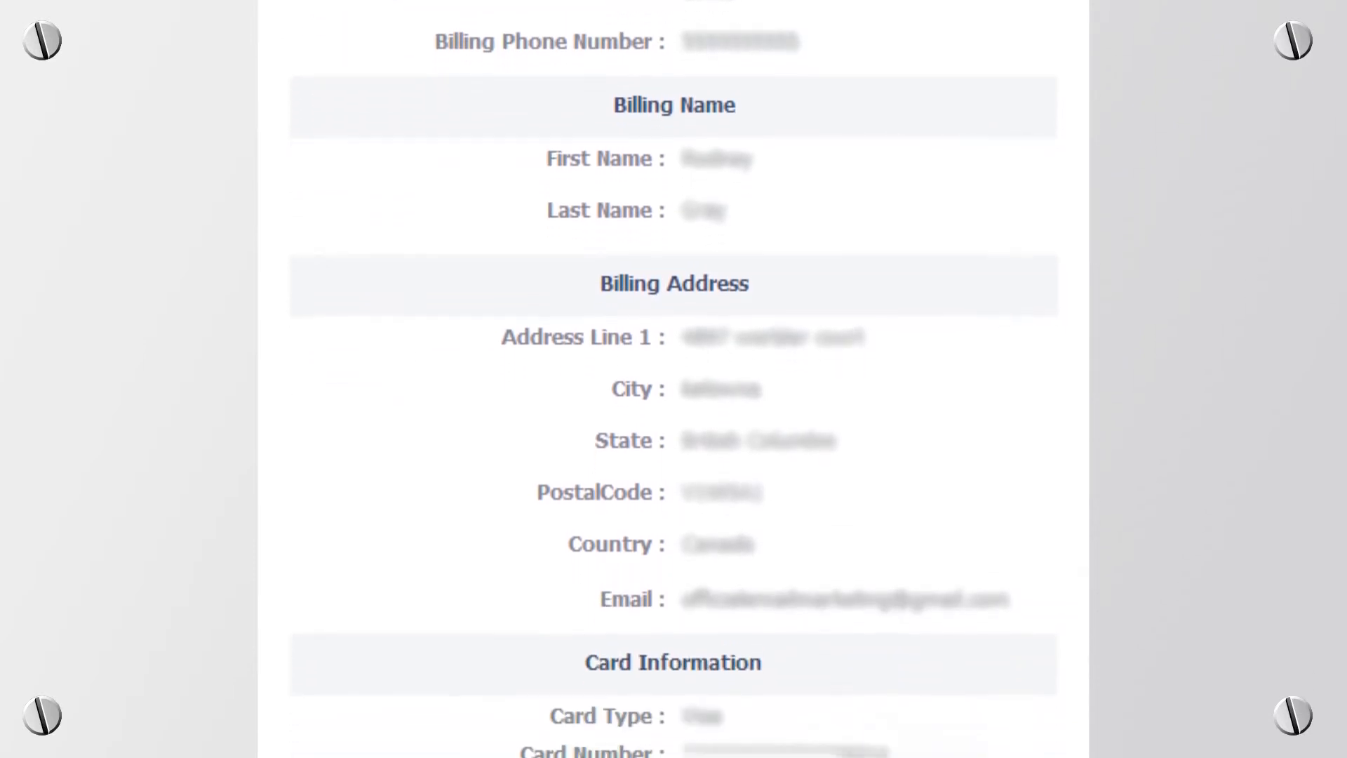
scroll(down, 3)
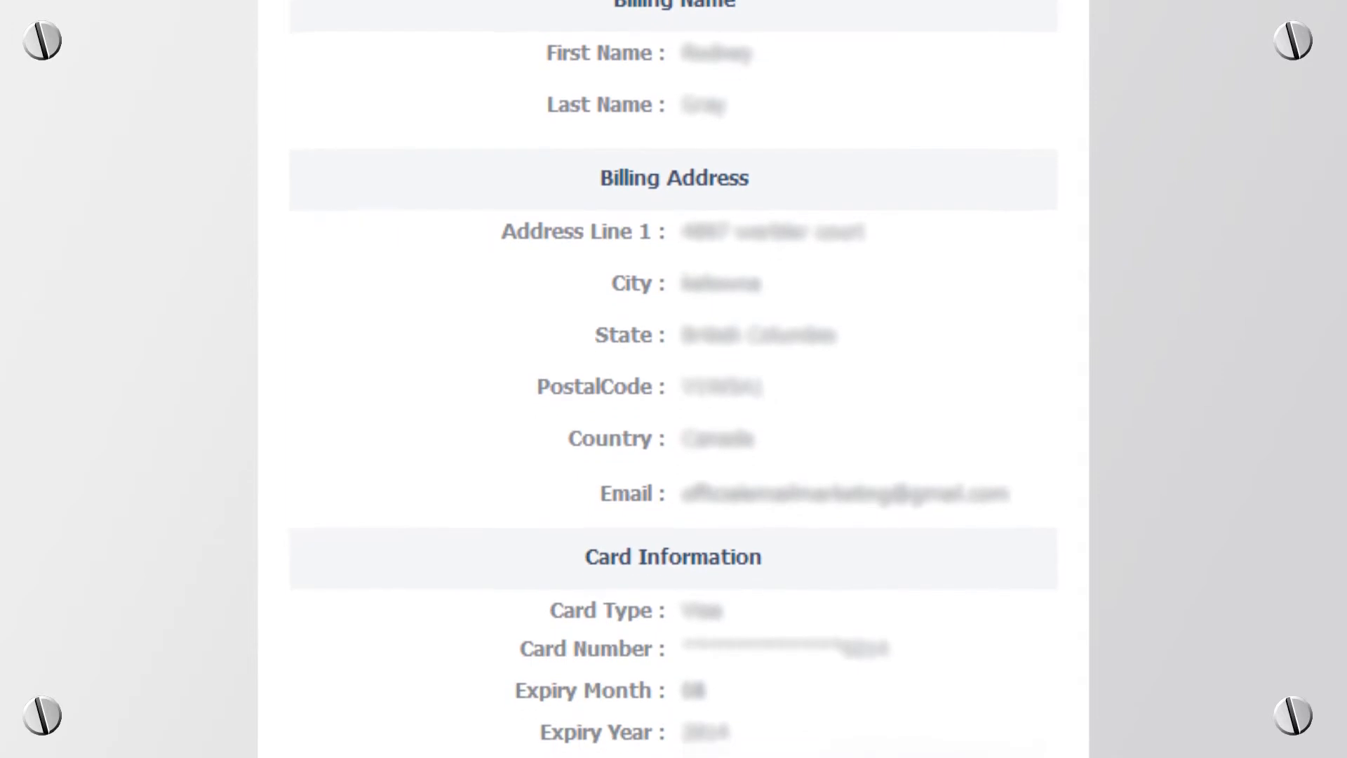
scroll(down, 3)
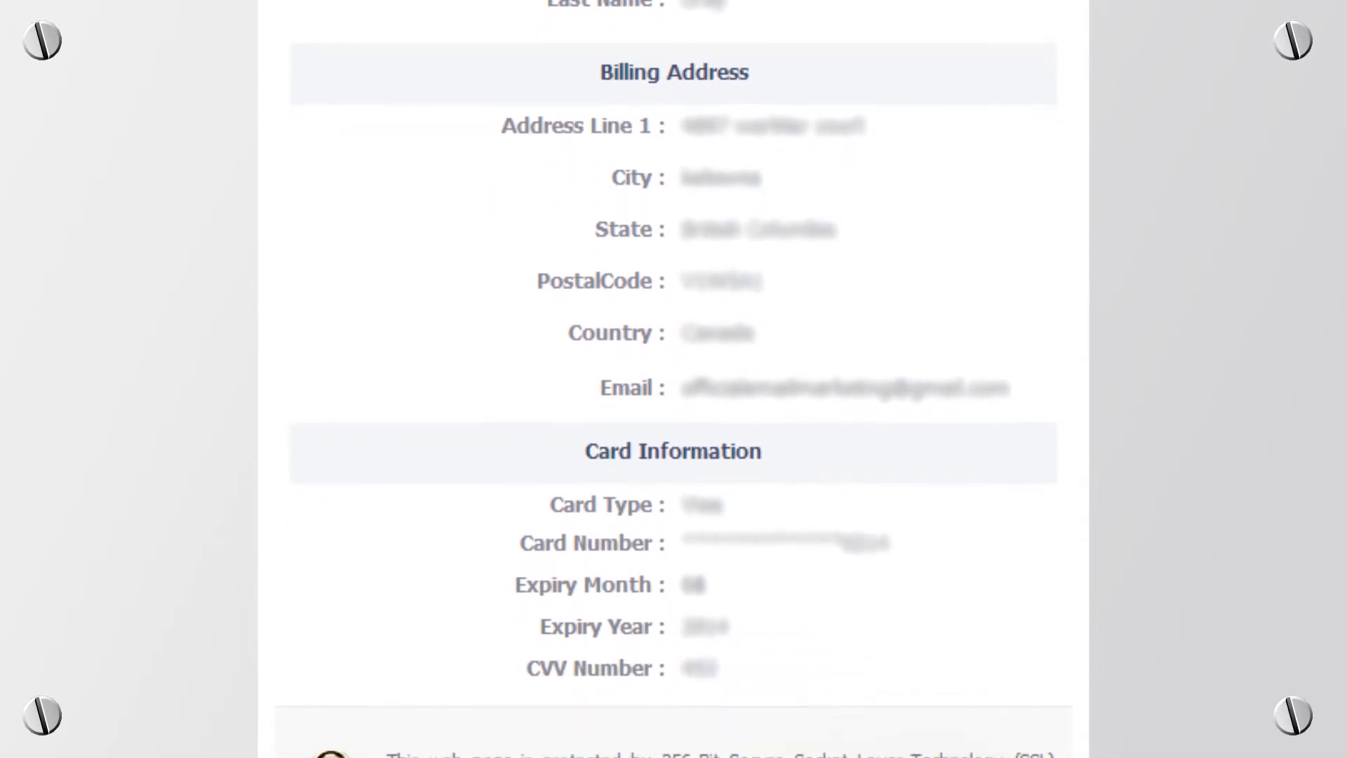
scroll(down, 3)
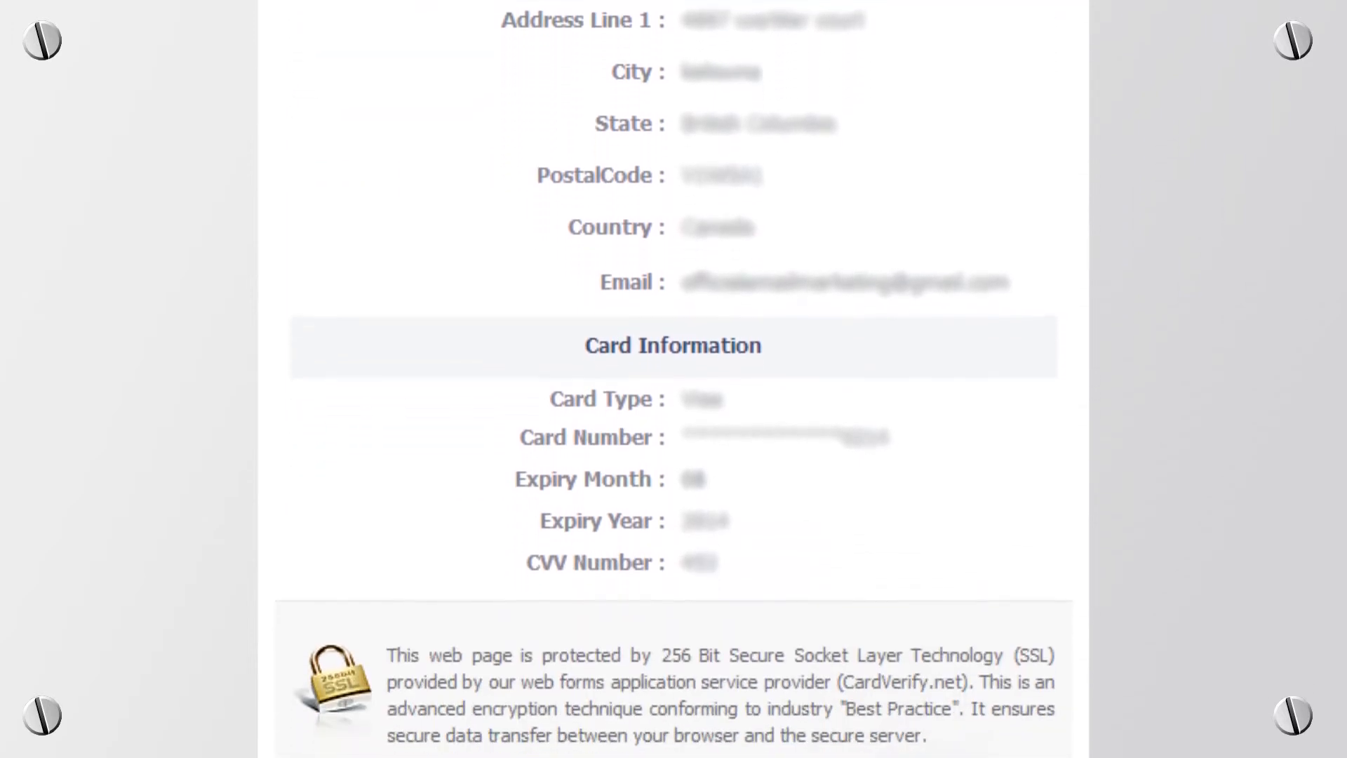
scroll(down, 3)
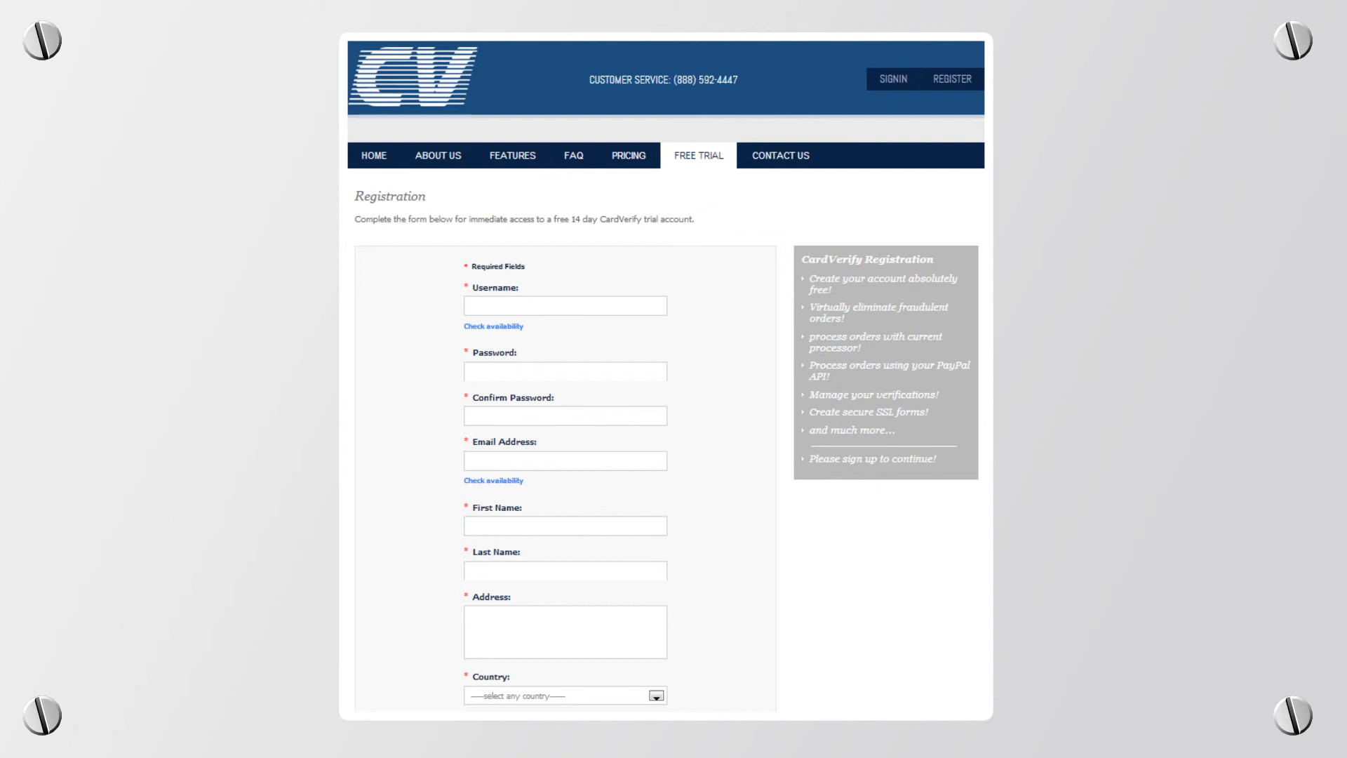
Show the pricing page: no setup fees, 0.99 verification fee per verified order.
click(627, 156)
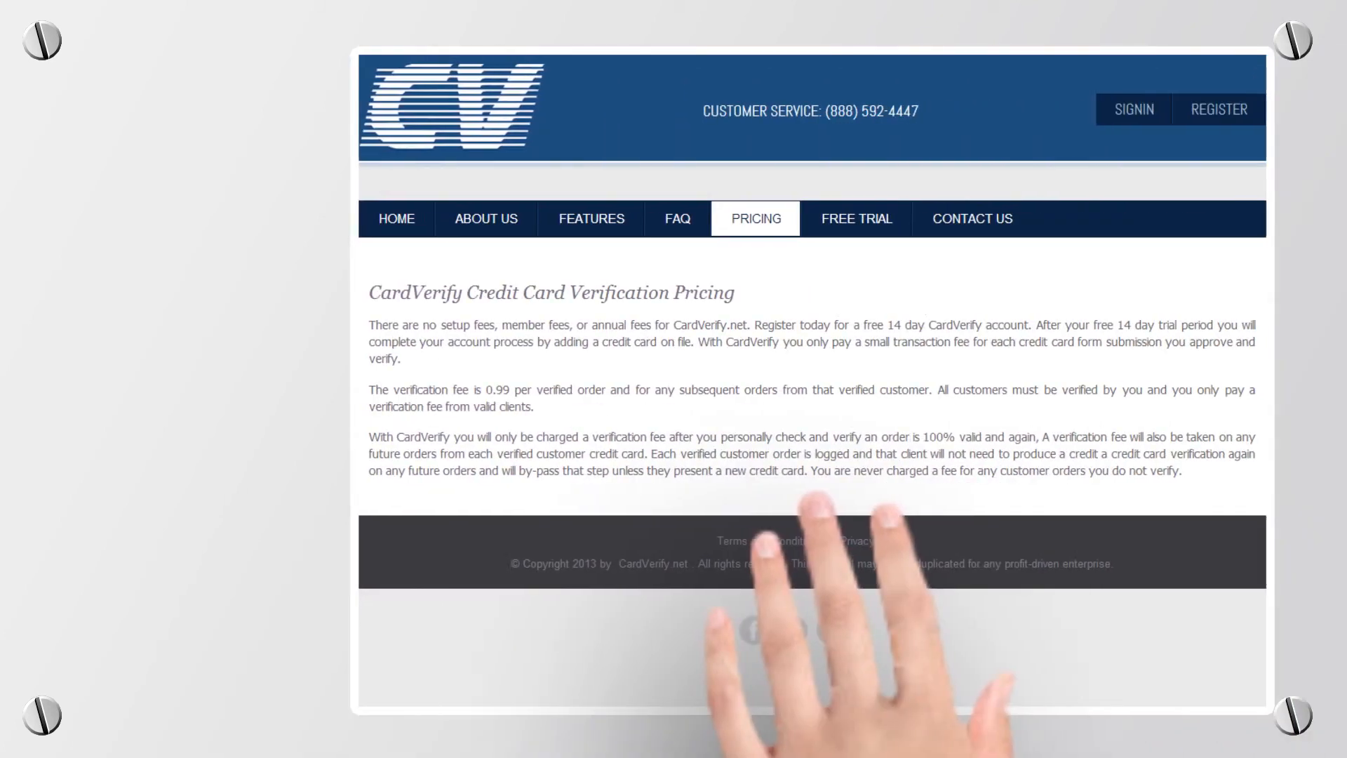